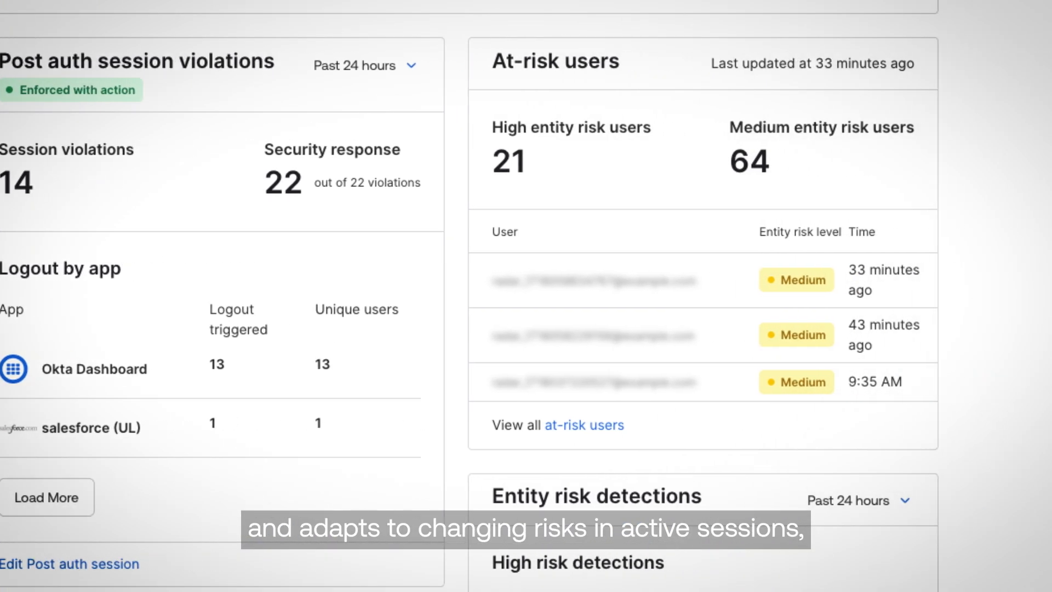
# - Scroll the Security dashboard down to the Org changes and Entity risk detections widgets
pyautogui.scroll(-3)
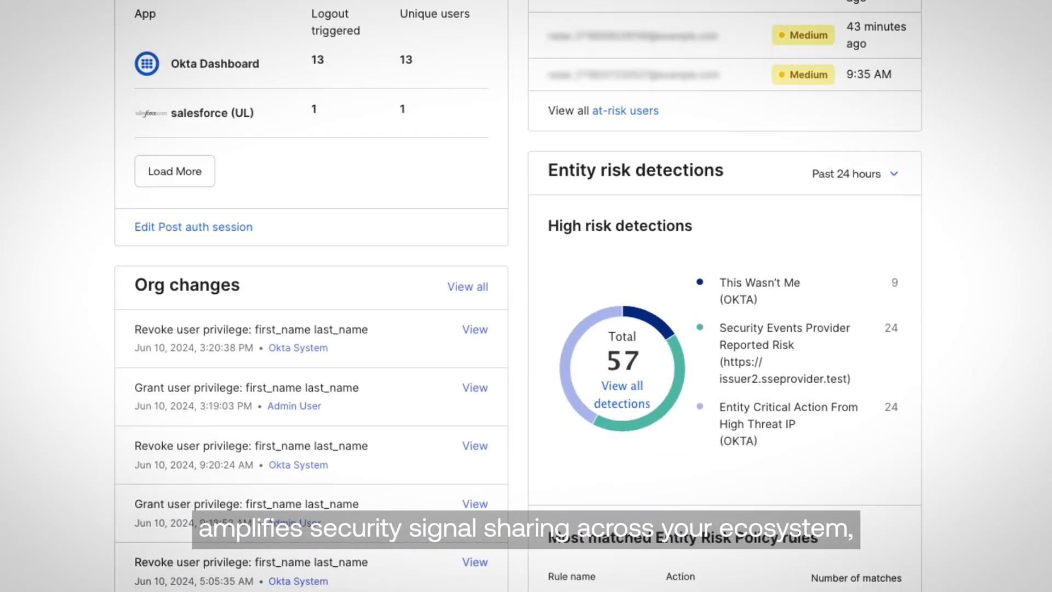
pyautogui.scroll(-3)
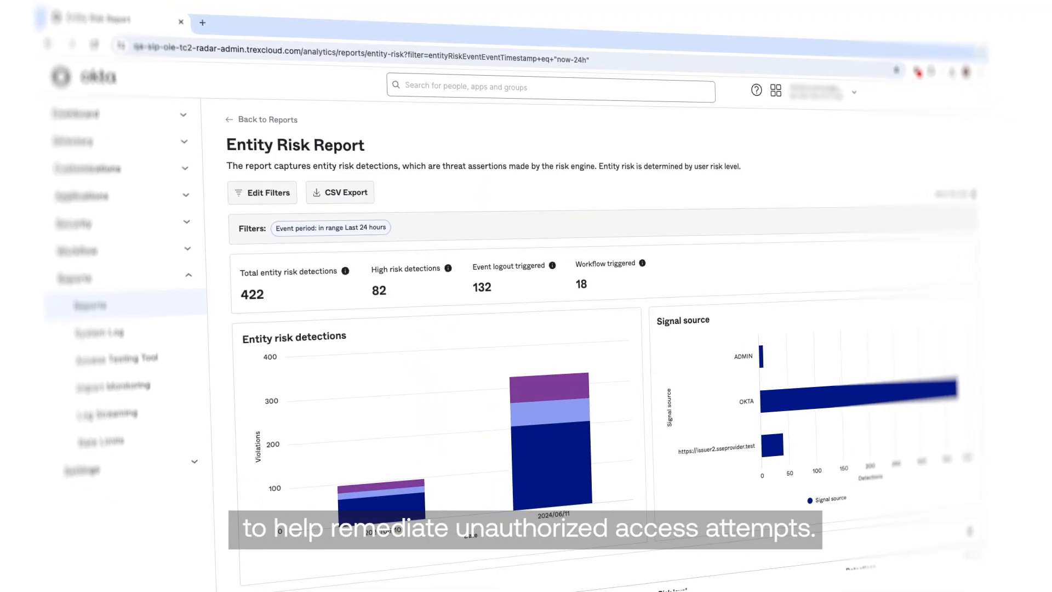
# - Scroll the Entity Risk Report to its detections chart and signal-source breakdown
pyautogui.scroll(-3)
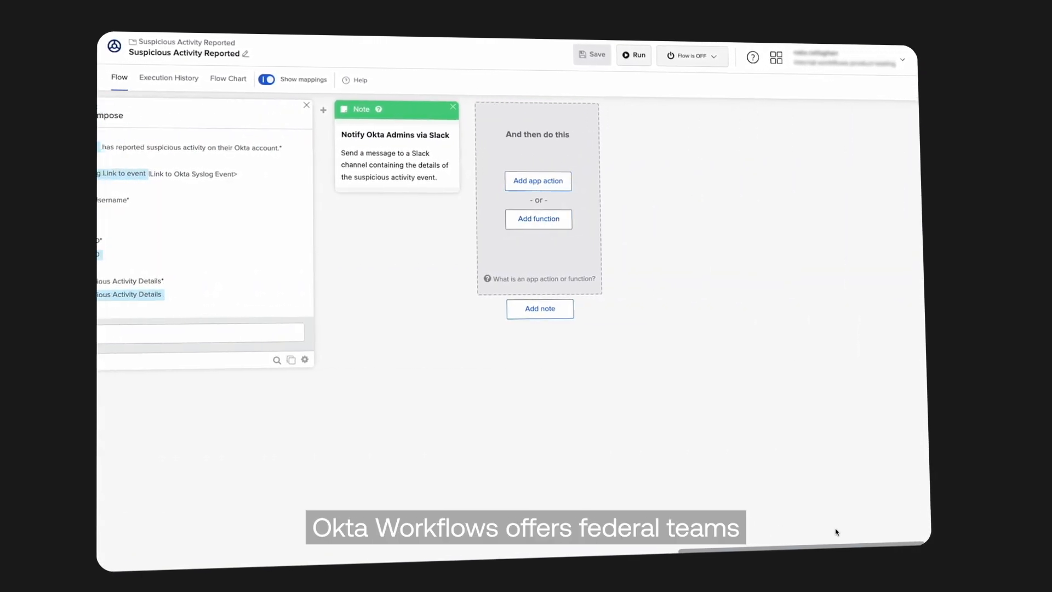
# - Add a Slack Send Message to Channel card after the note in the flow
pyautogui.click(537, 181)
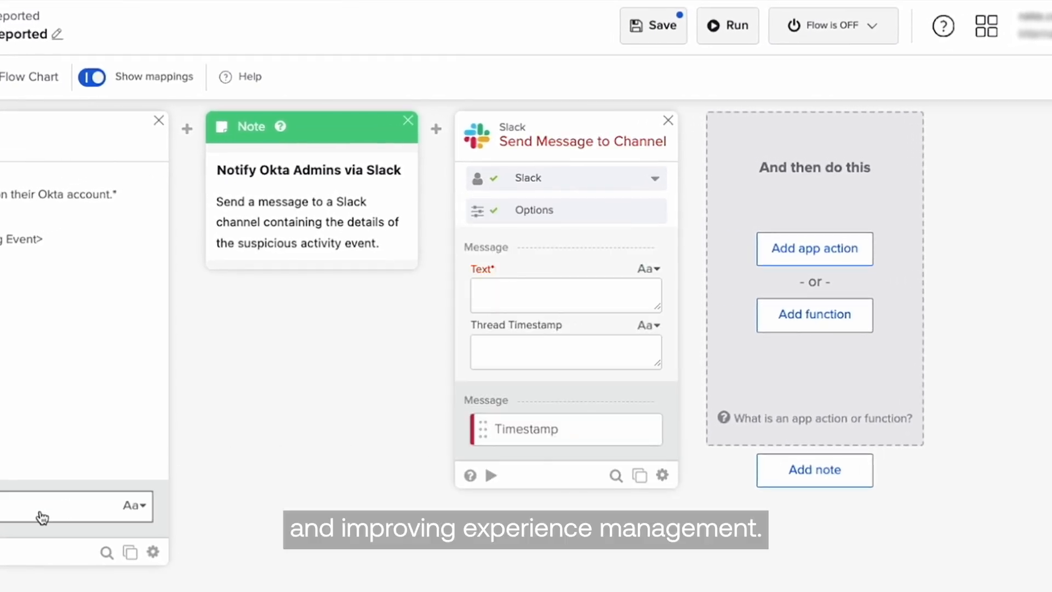
pyautogui.click(566, 295)
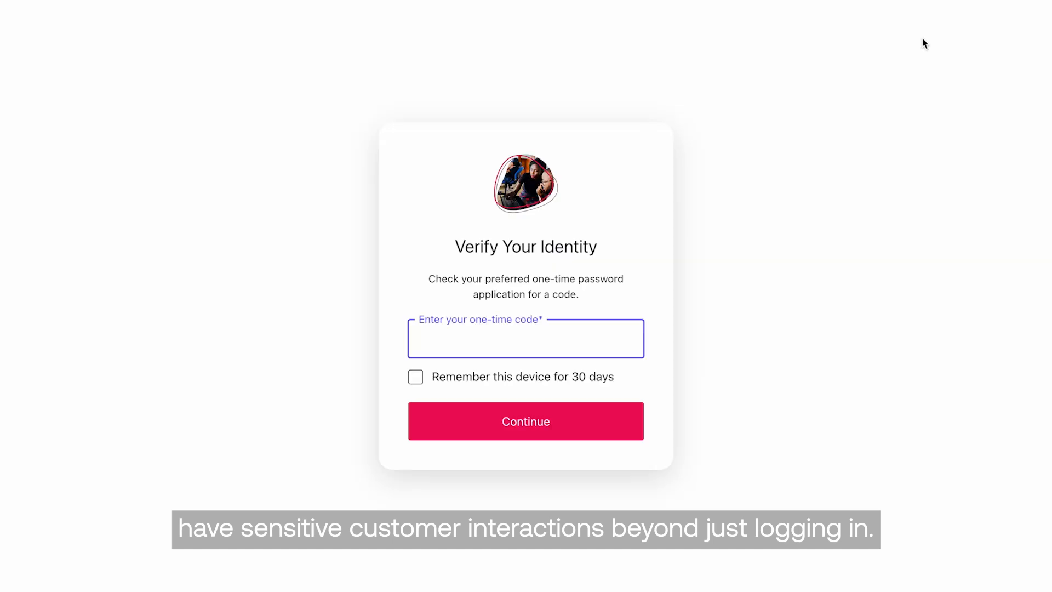
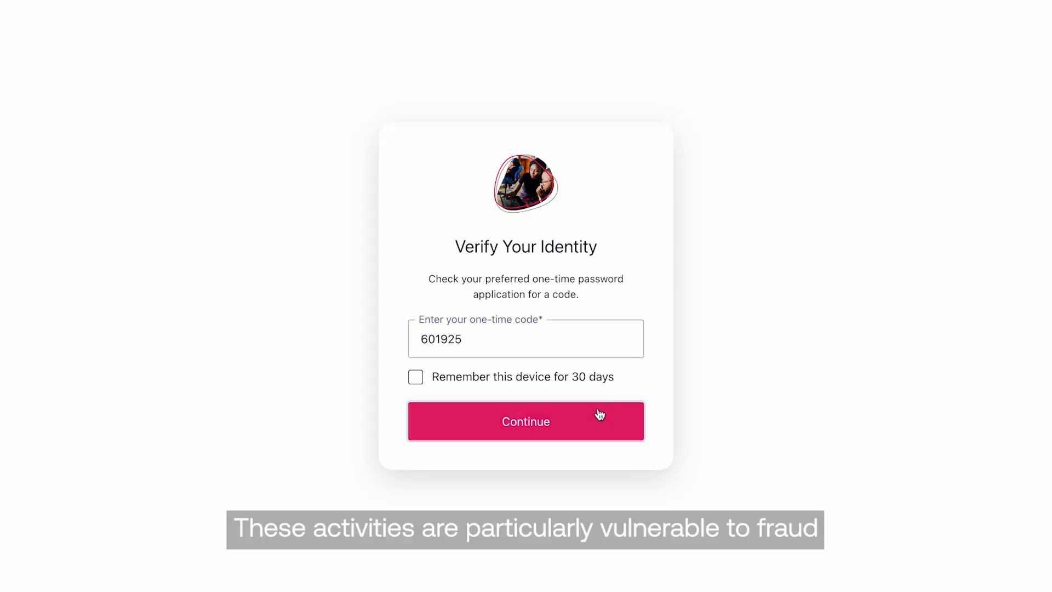
# - Submit the code and accept the Delete Session transaction after reviewing its details
pyautogui.click(525, 421)
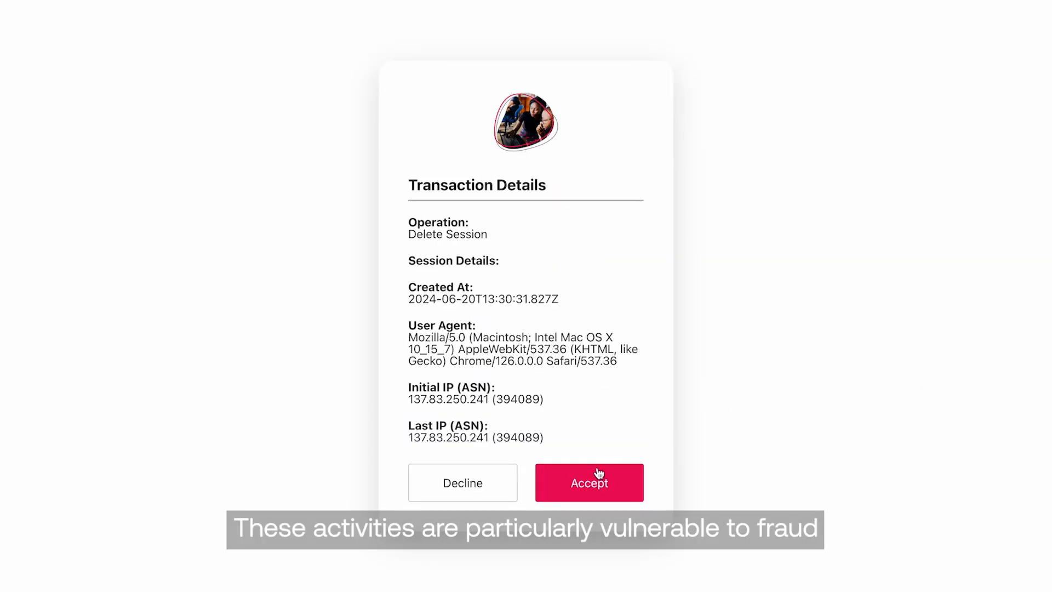
pyautogui.click(589, 482)
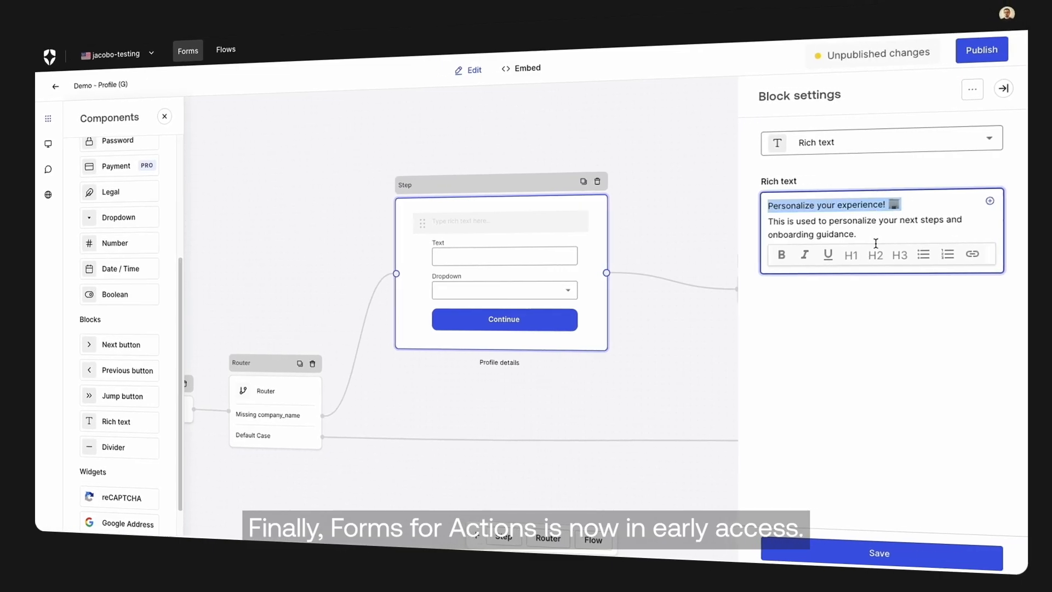
# - Style 'Personalize your experience!' as a heading and select the next field to configure
pyautogui.click(504, 255)
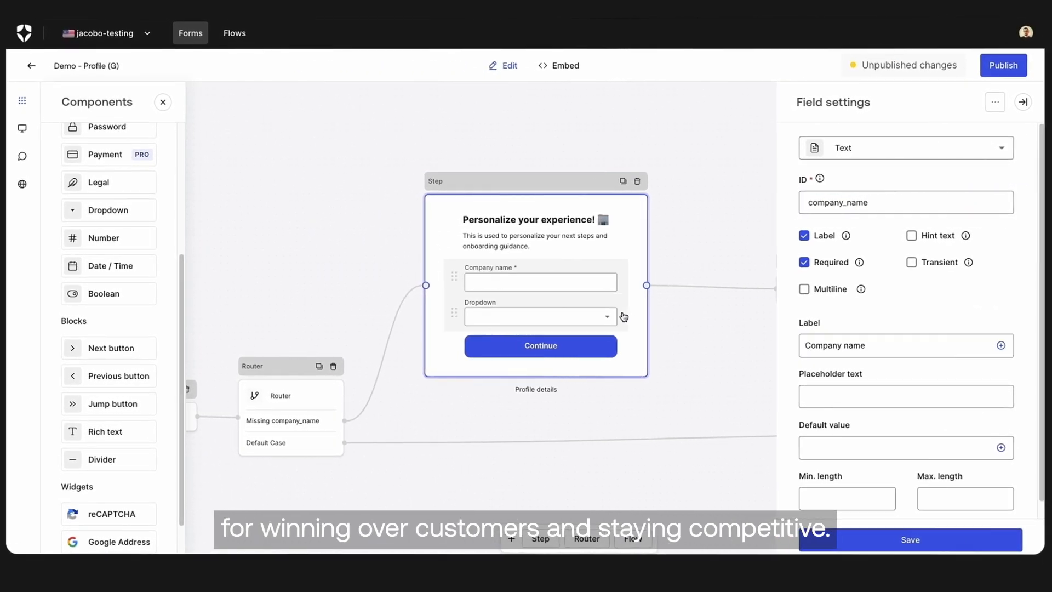
pyautogui.click(539, 316)
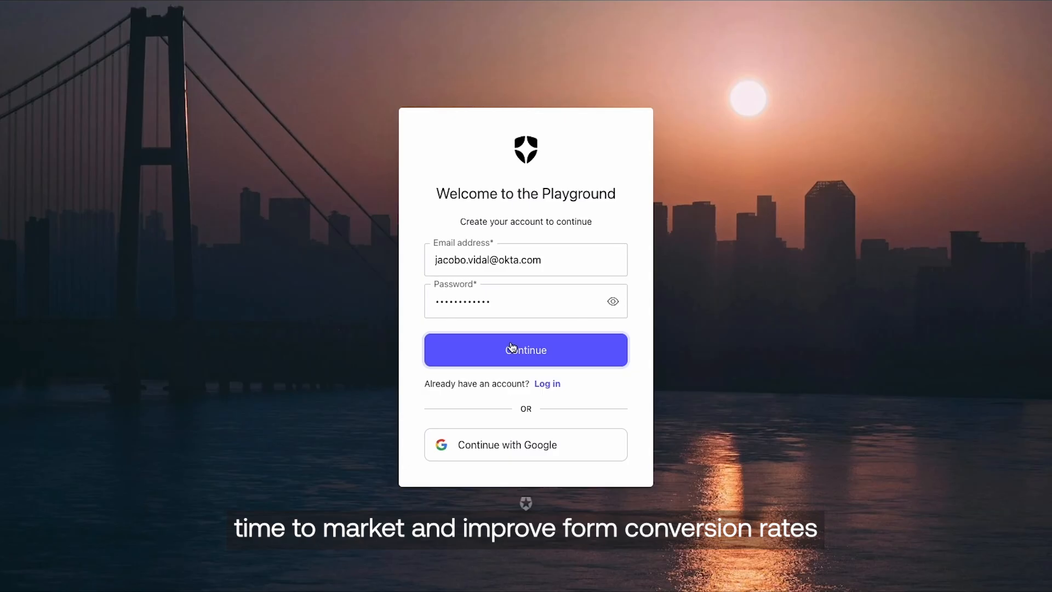
# - Submit the sign-up, then the personalization form with company Okta and size 1,001-10,000
pyautogui.click(525, 350)
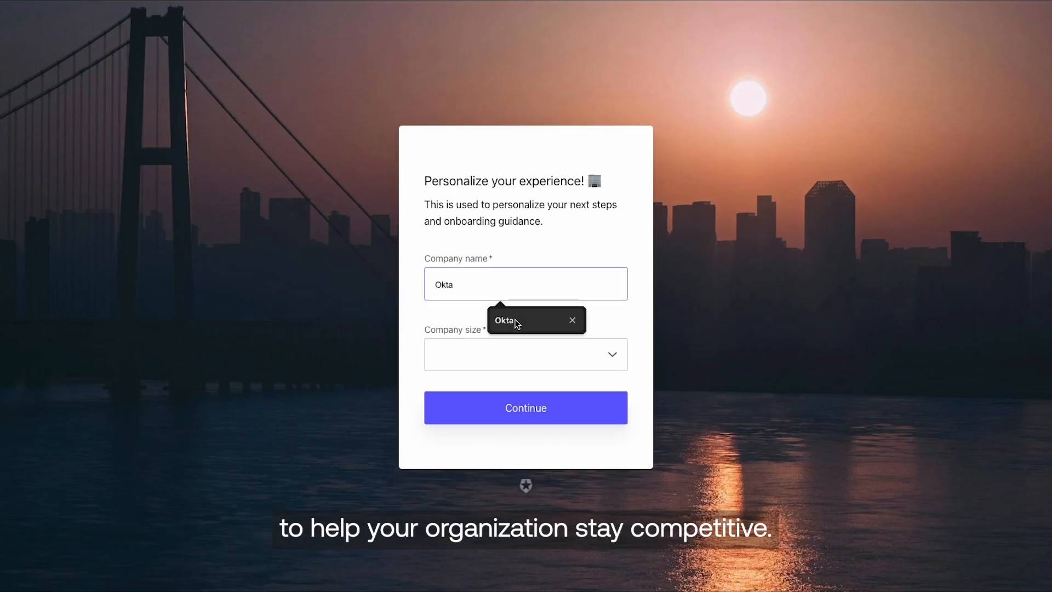
pyautogui.click(525, 408)
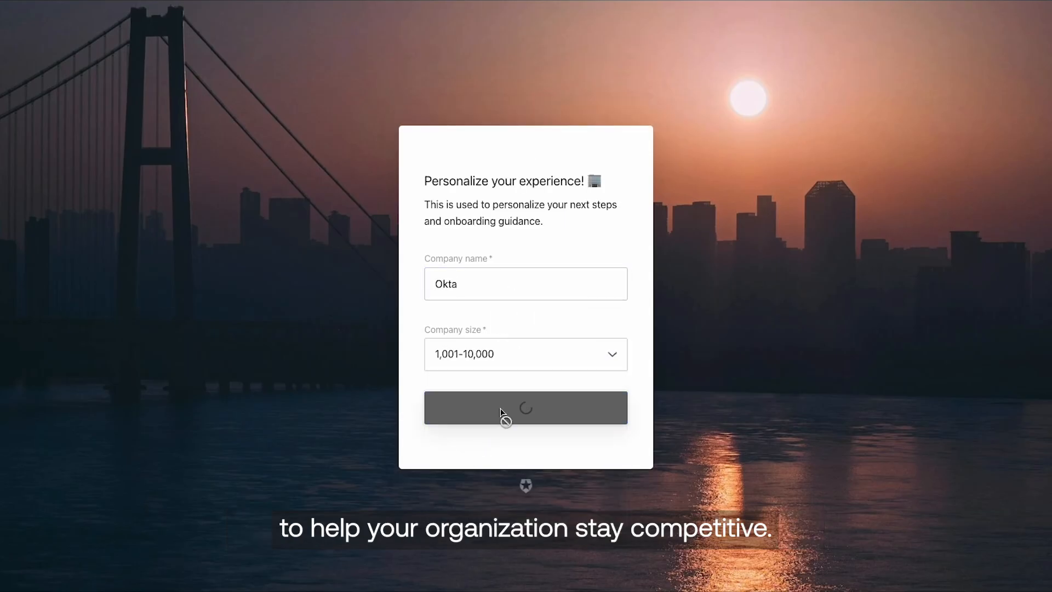